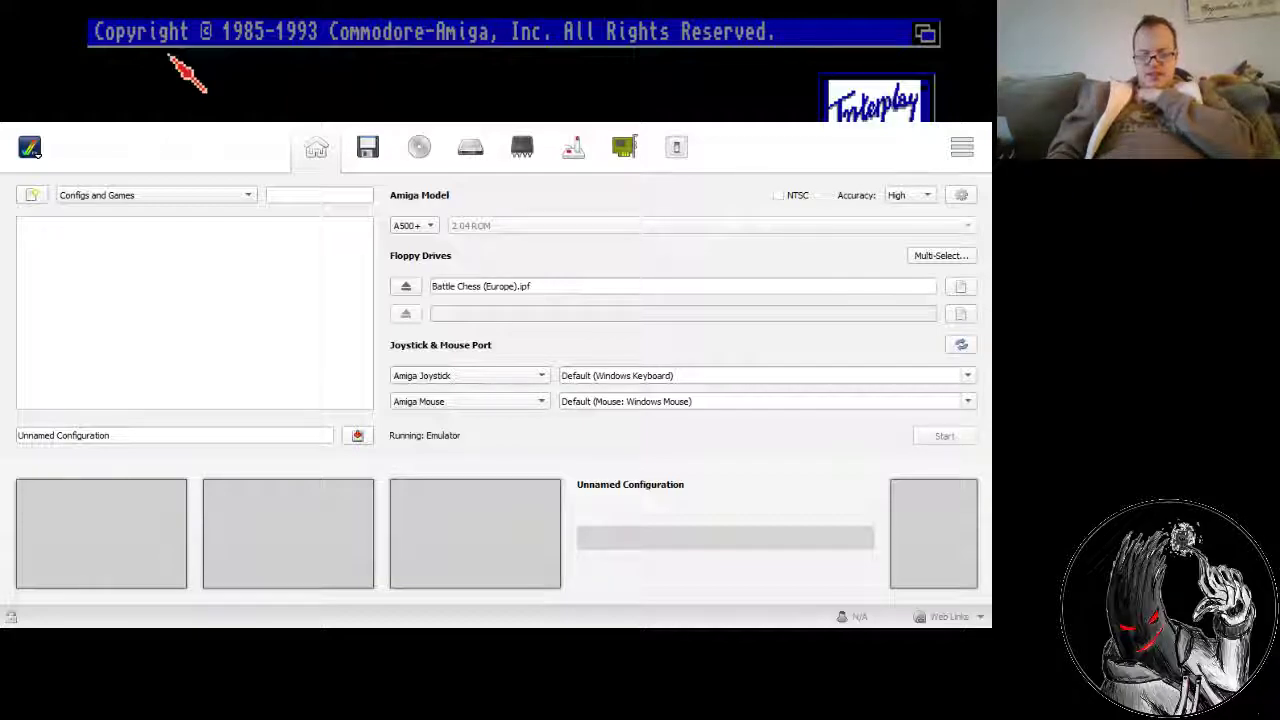
mouse_move(730, 90)
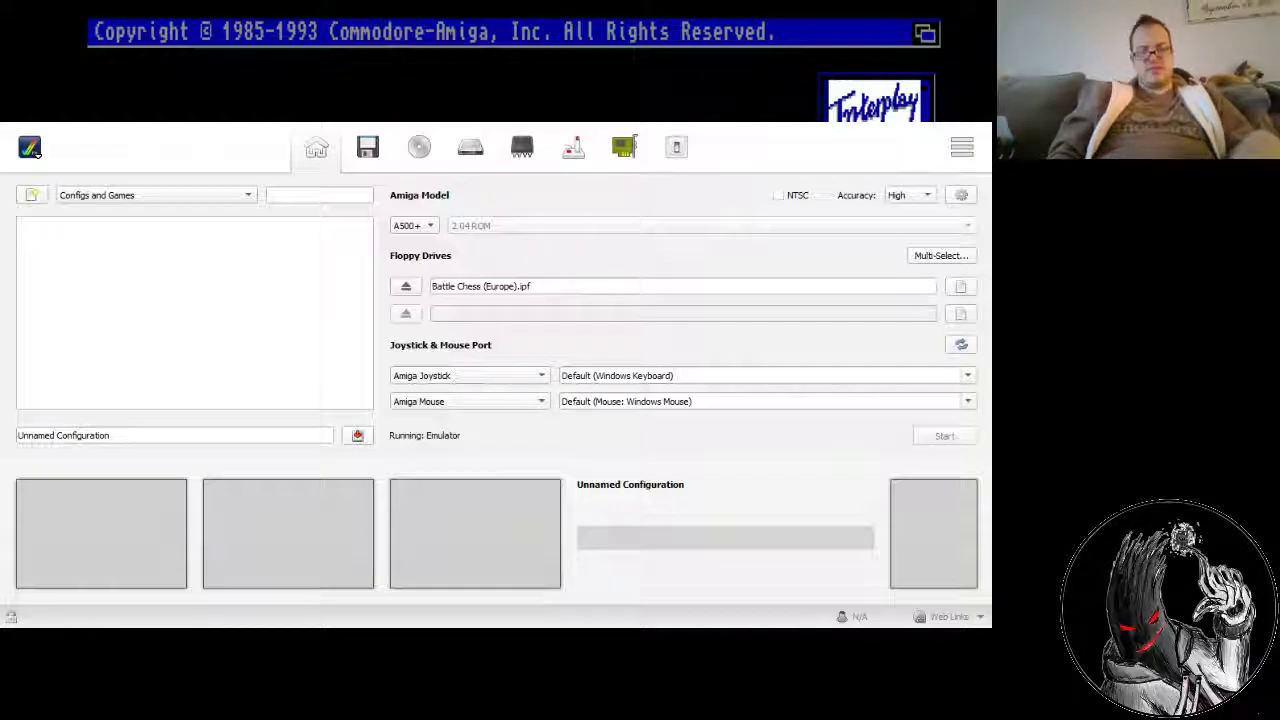
mouse_move(650, 427)
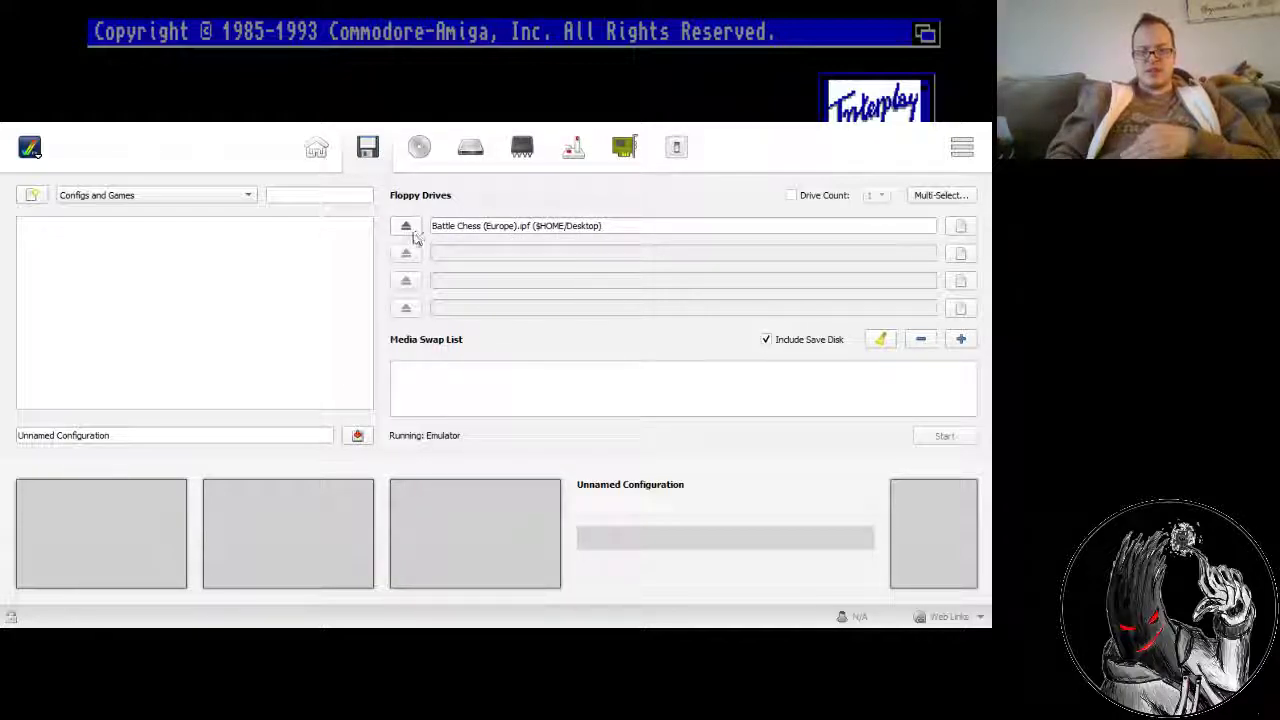
Review the Kickstart 3.1 ROM and 8 MB Fast RAM settings, then return to floppy drives.
left_click(418, 147)
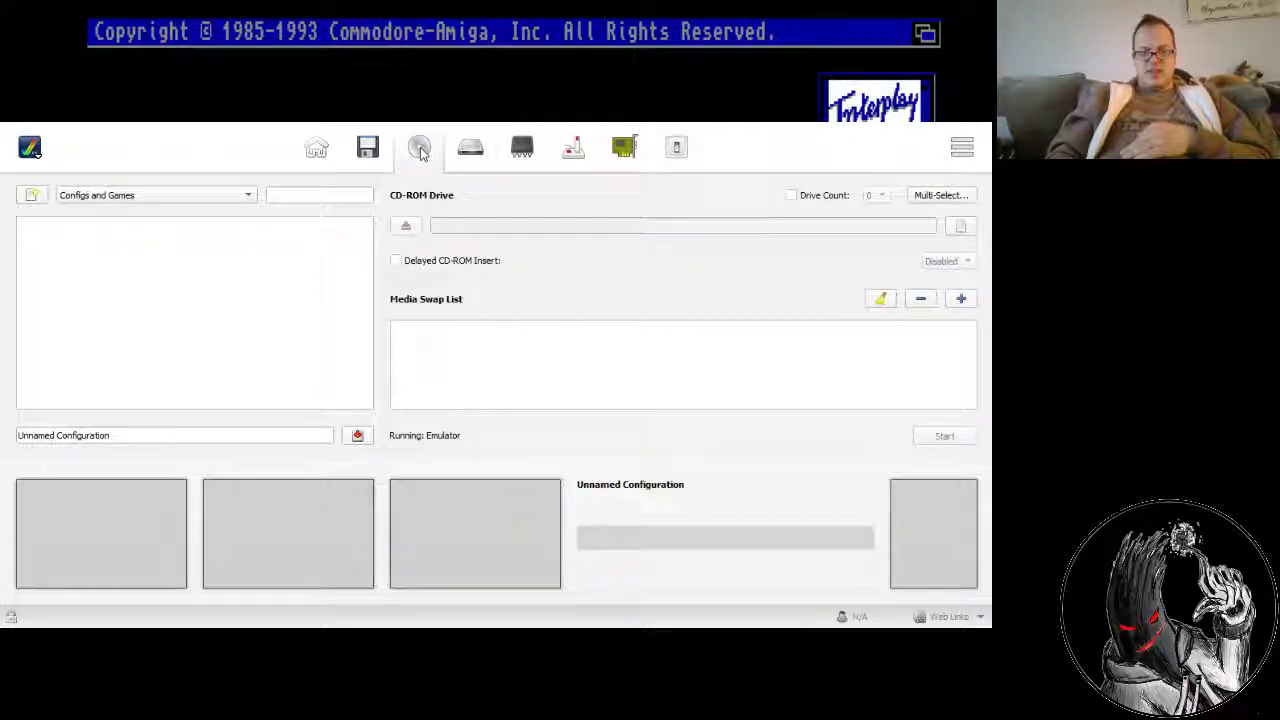
left_click(520, 147)
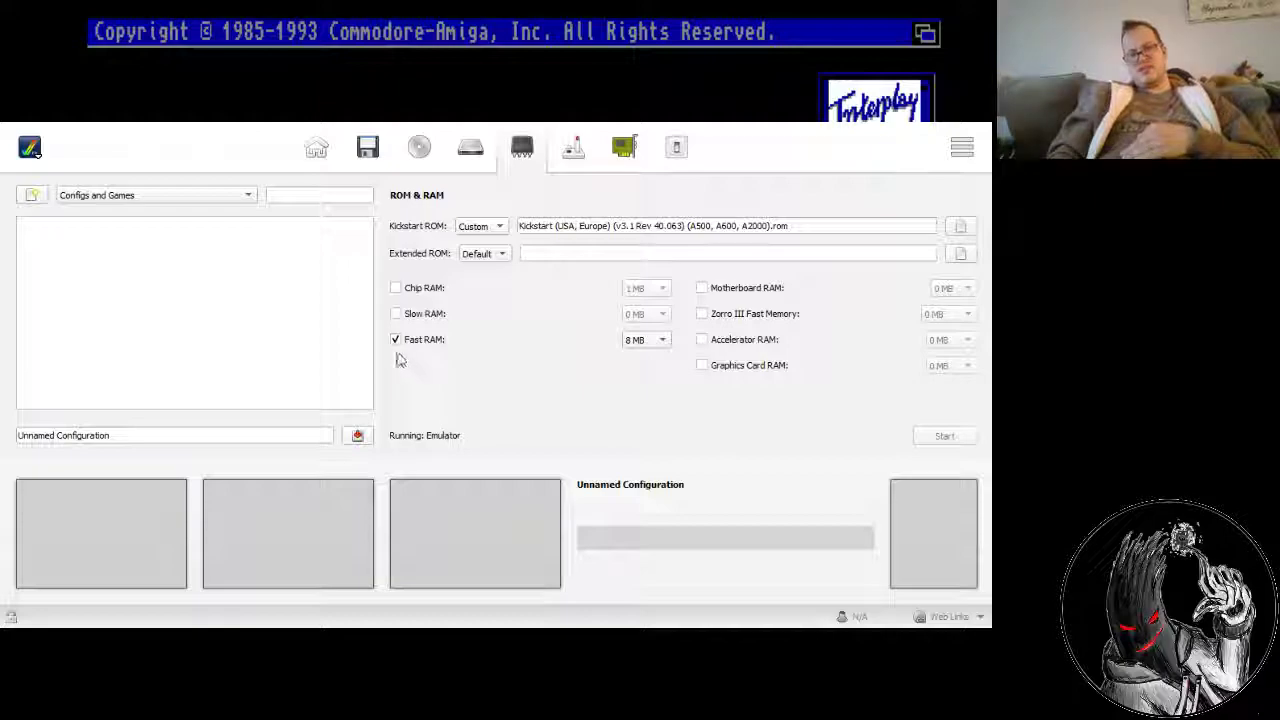
mouse_move(650, 349)
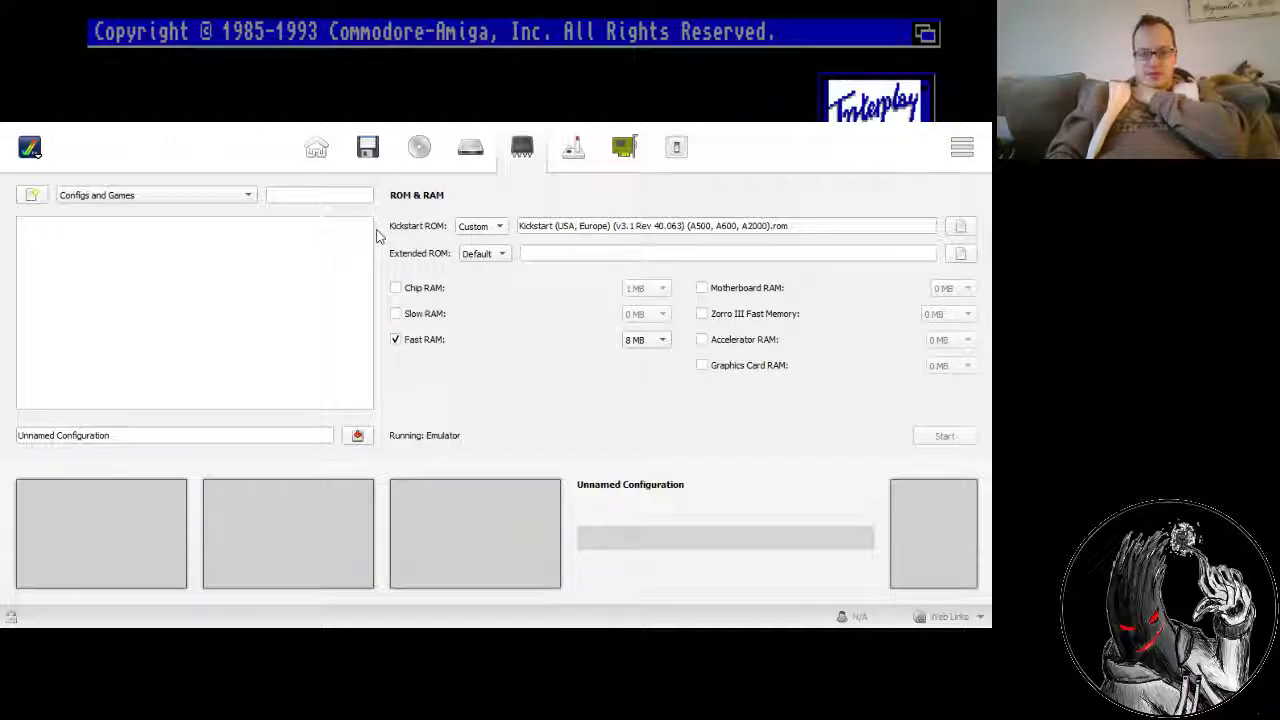
mouse_move(570, 245)
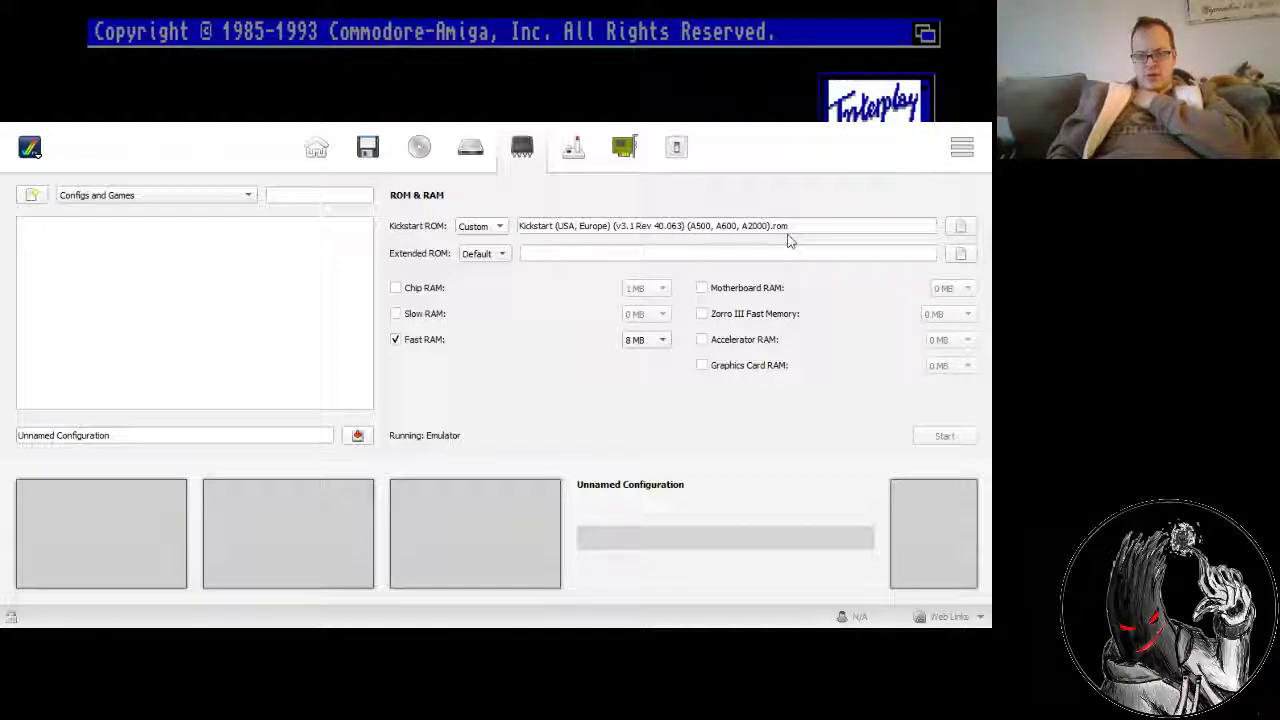
mouse_move(676, 243)
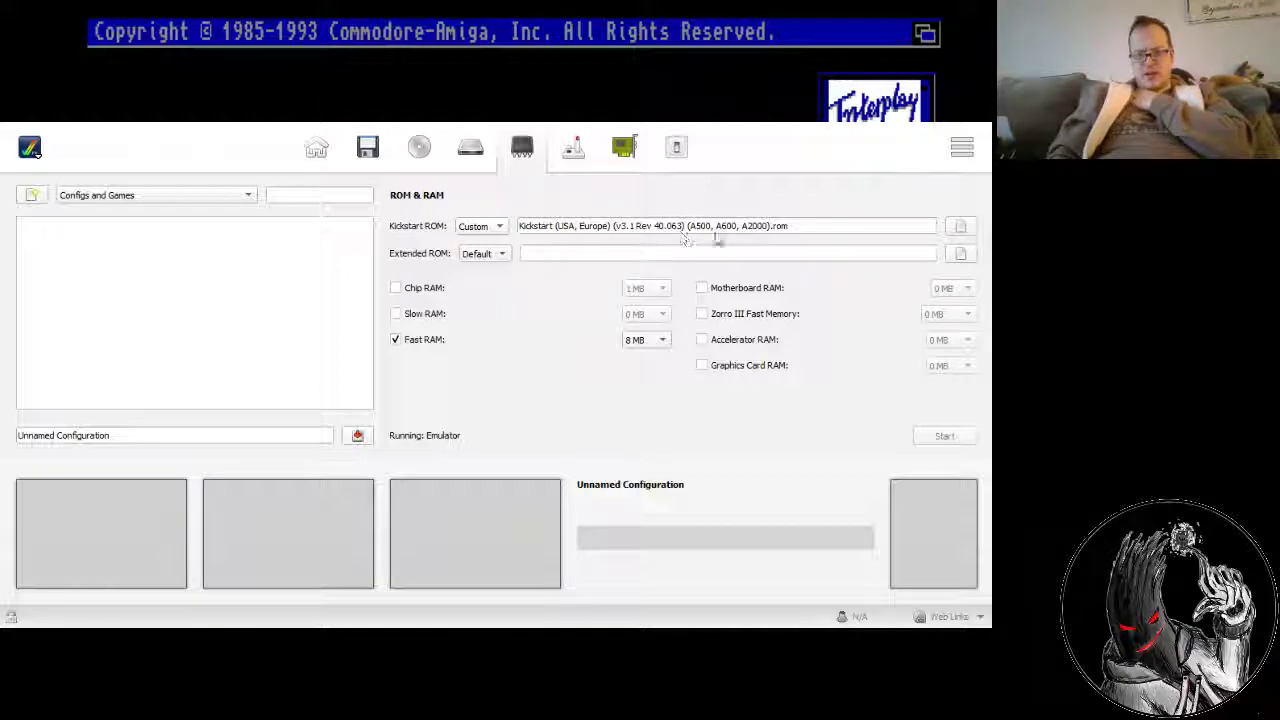
mouse_move(773, 238)
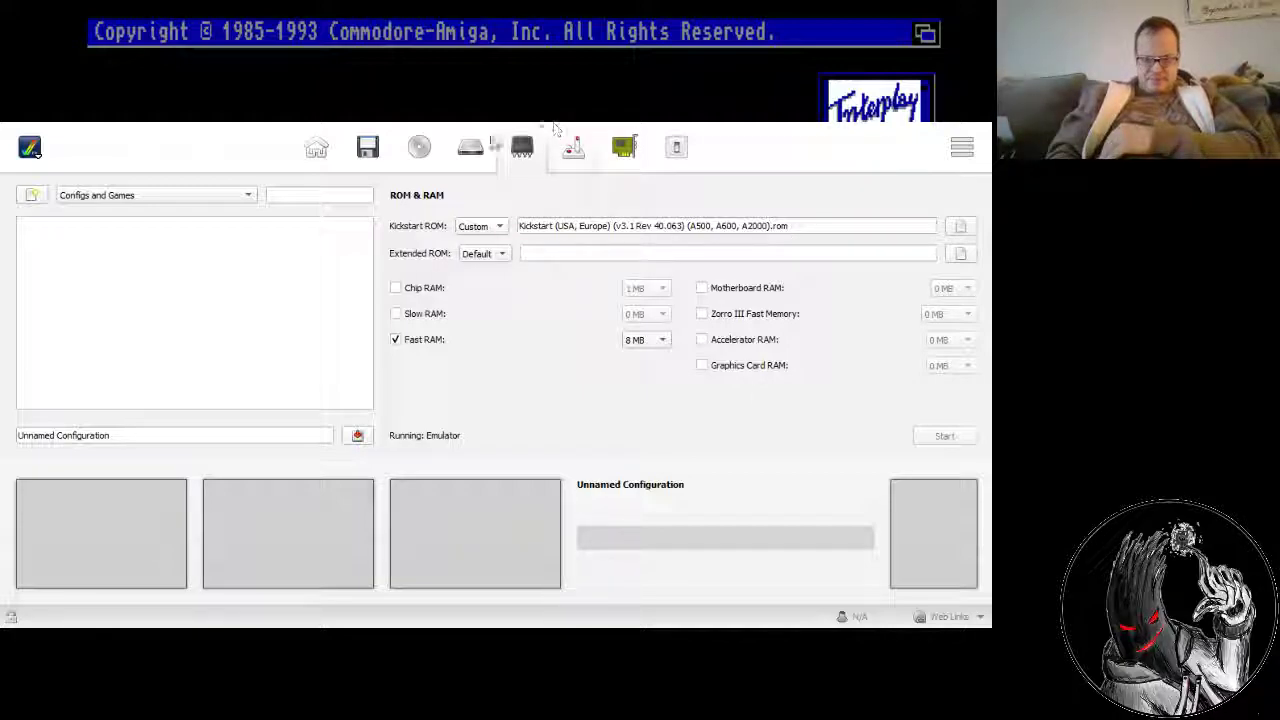
left_click(418, 147)
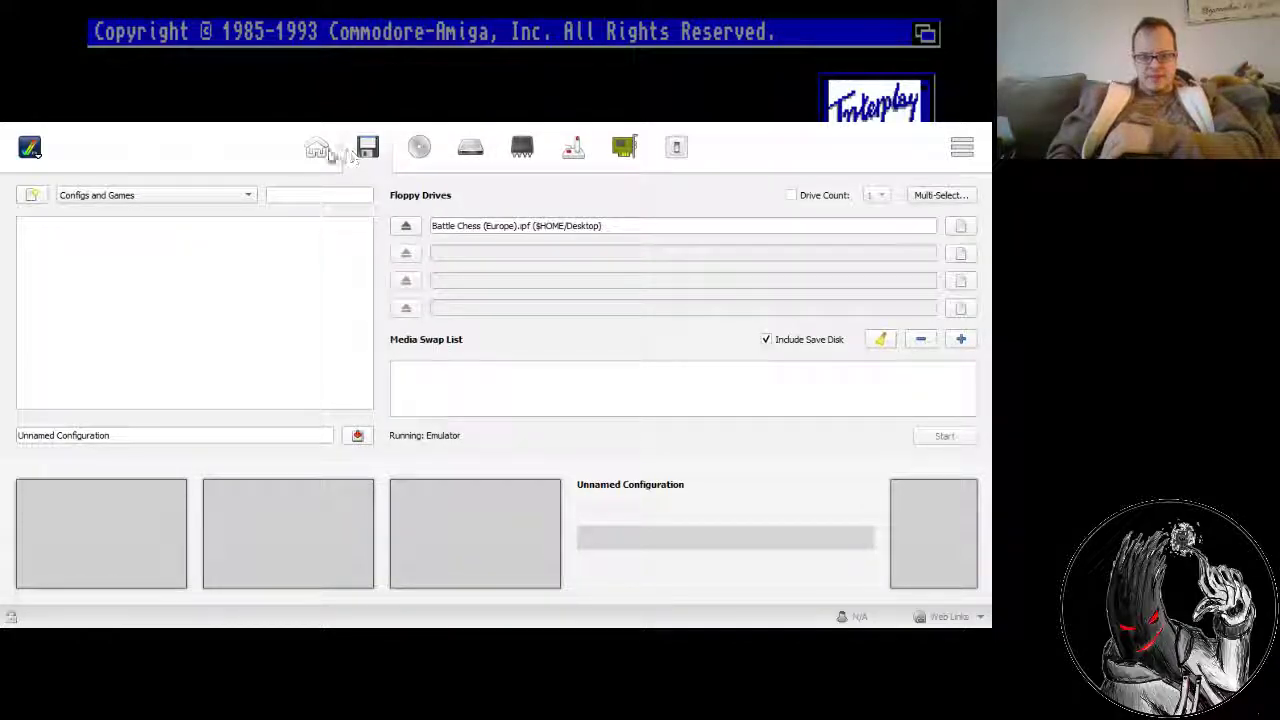
left_click(317, 147)
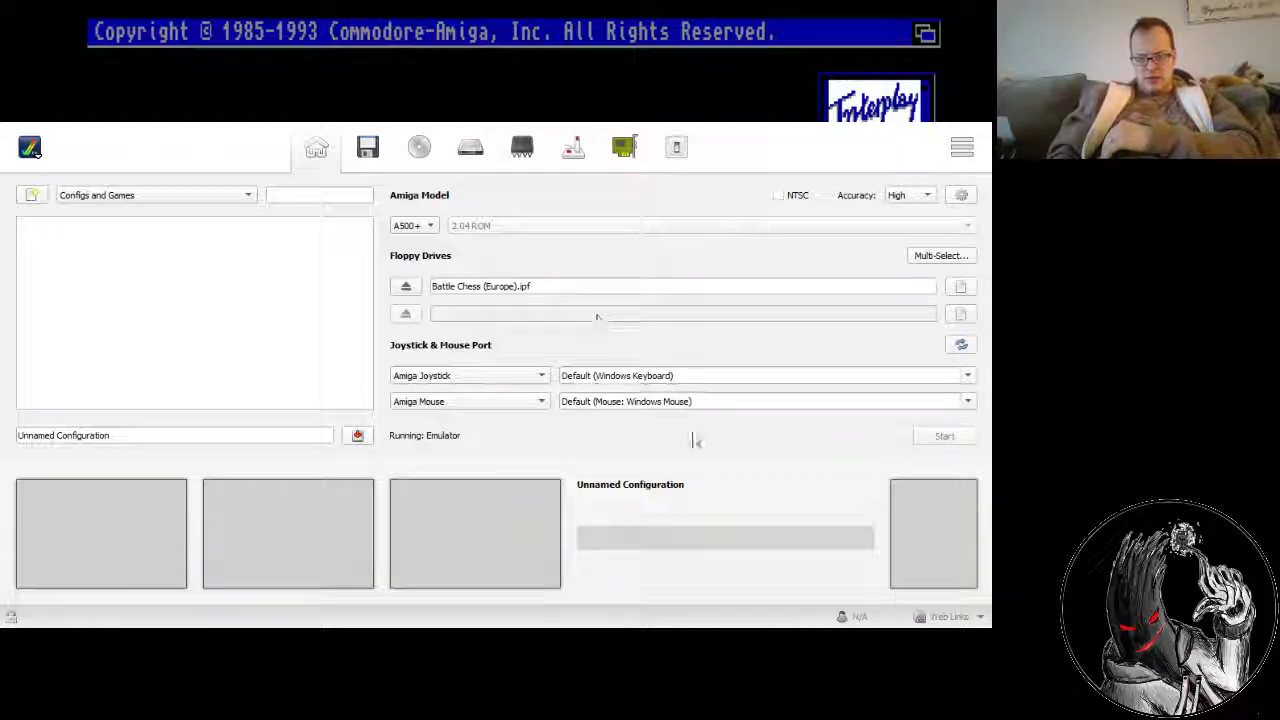
mouse_move(696, 440)
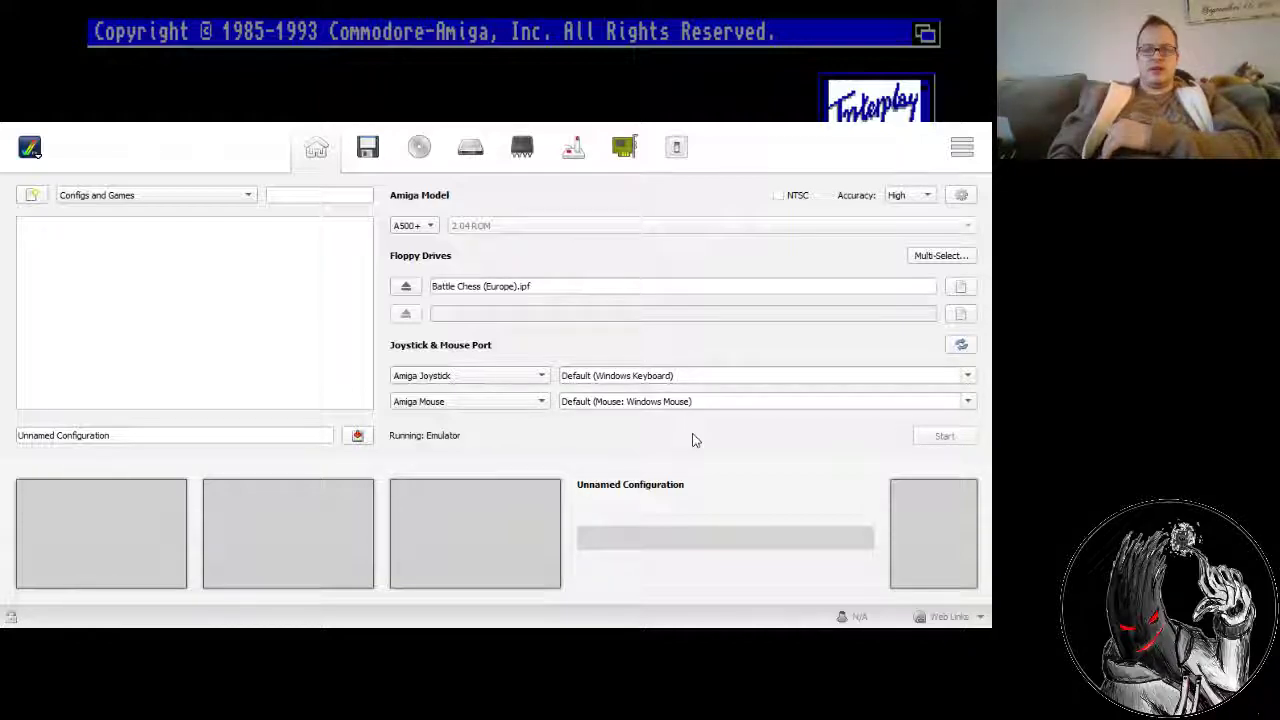
mouse_move(470, 205)
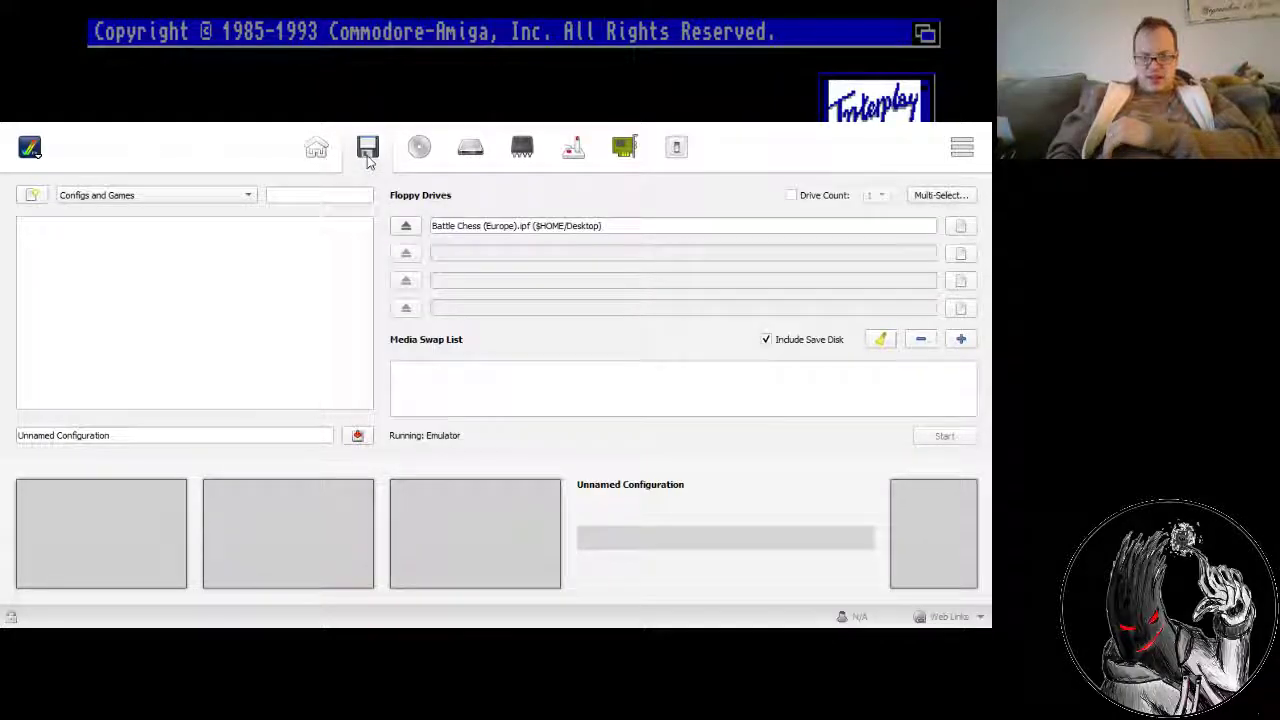
left_click(521, 147)
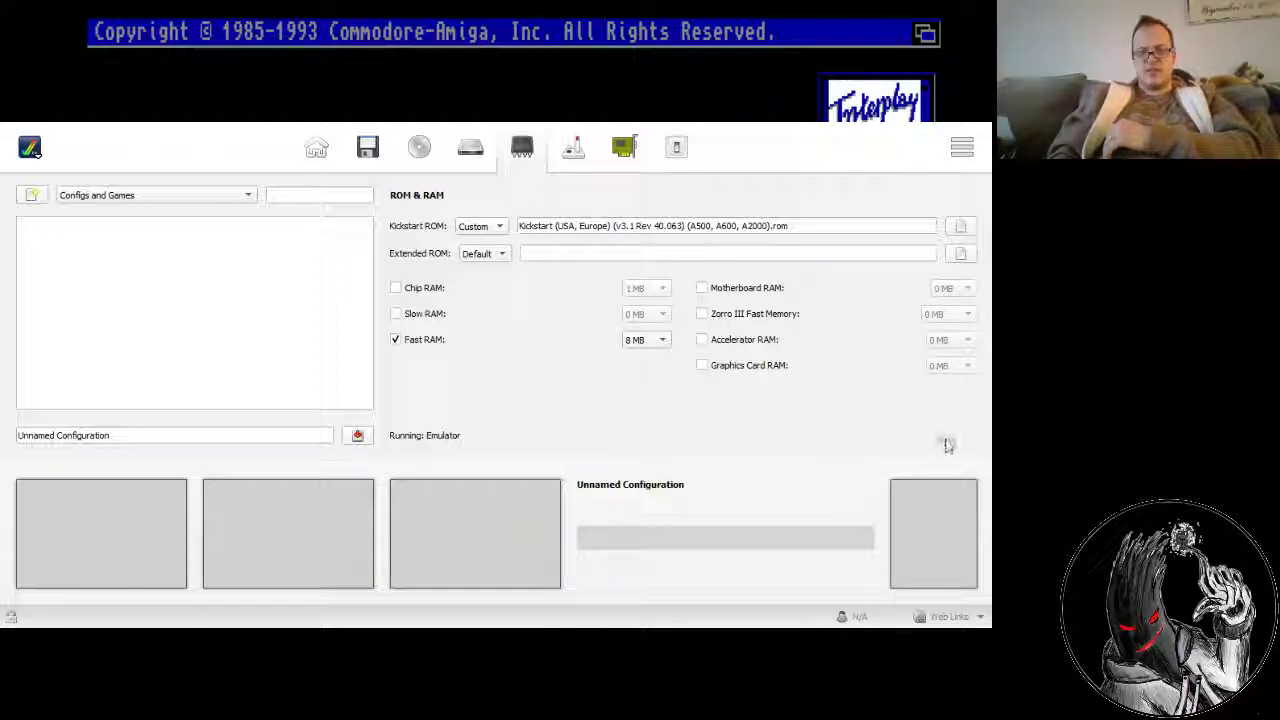
left_click(316, 147)
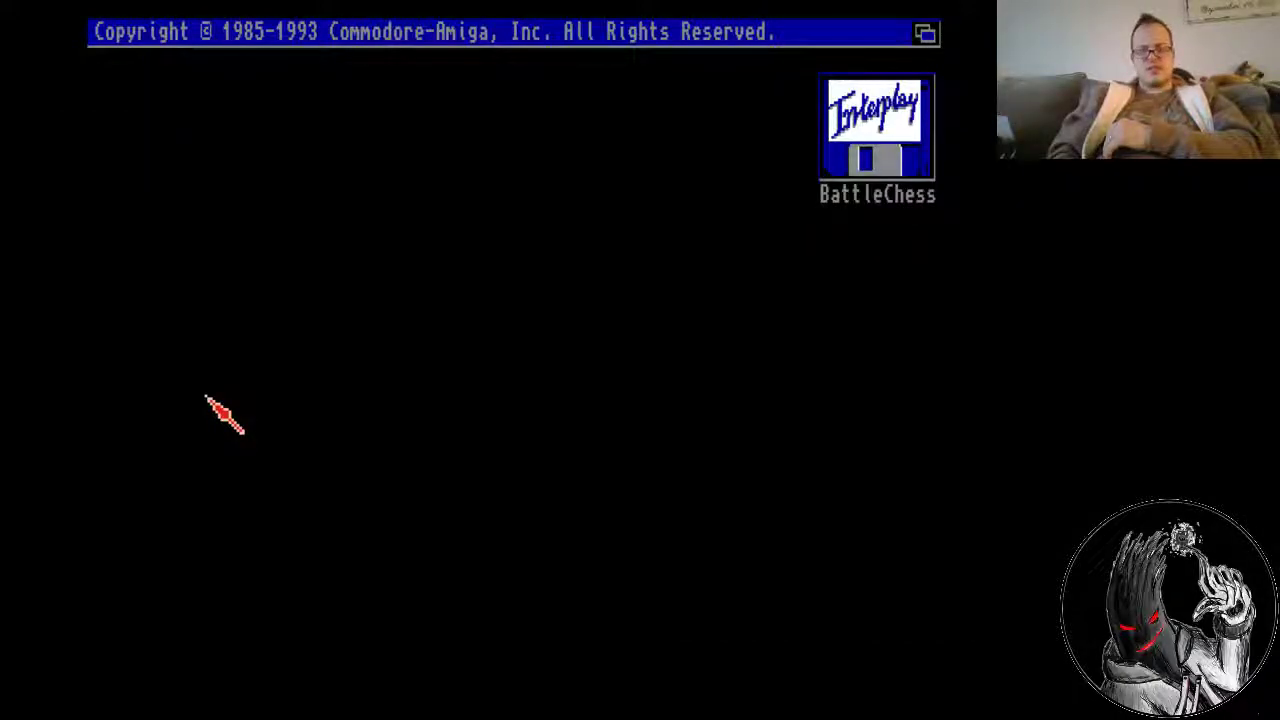
mouse_move(245, 45)
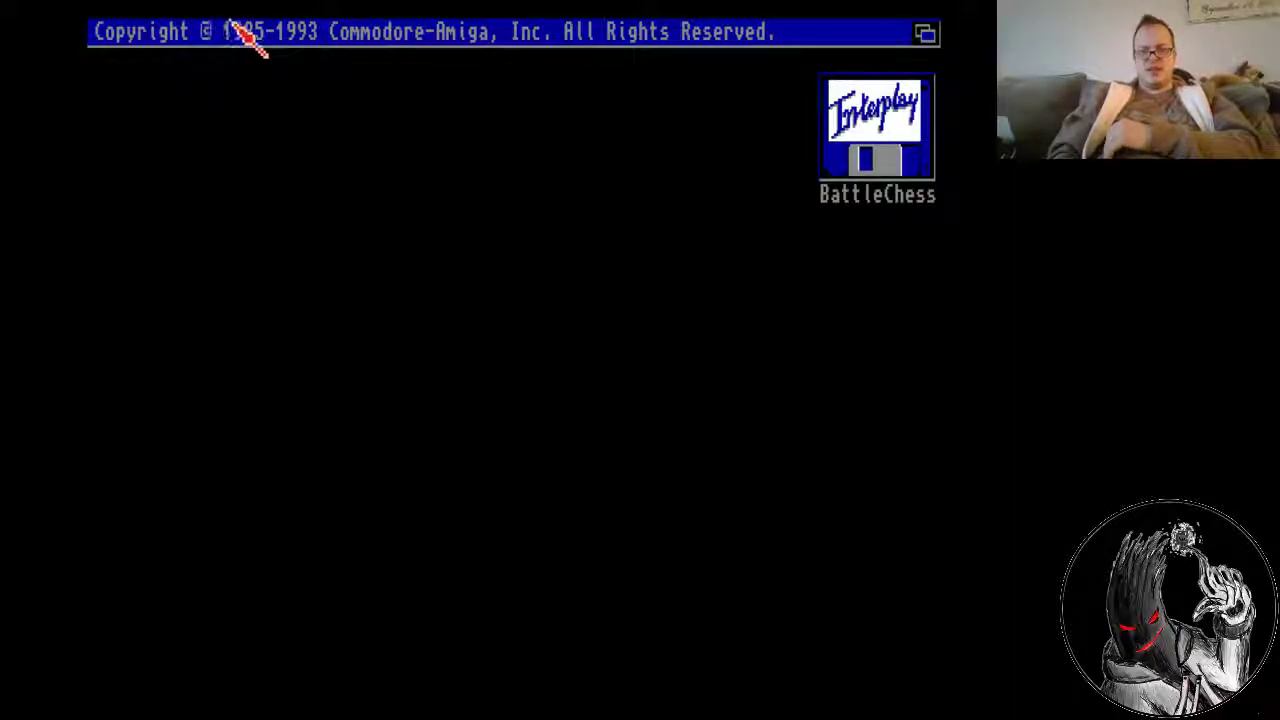
Open the BattleChess disk icon and launch the BattleChess program inside it.
double_click(875, 135)
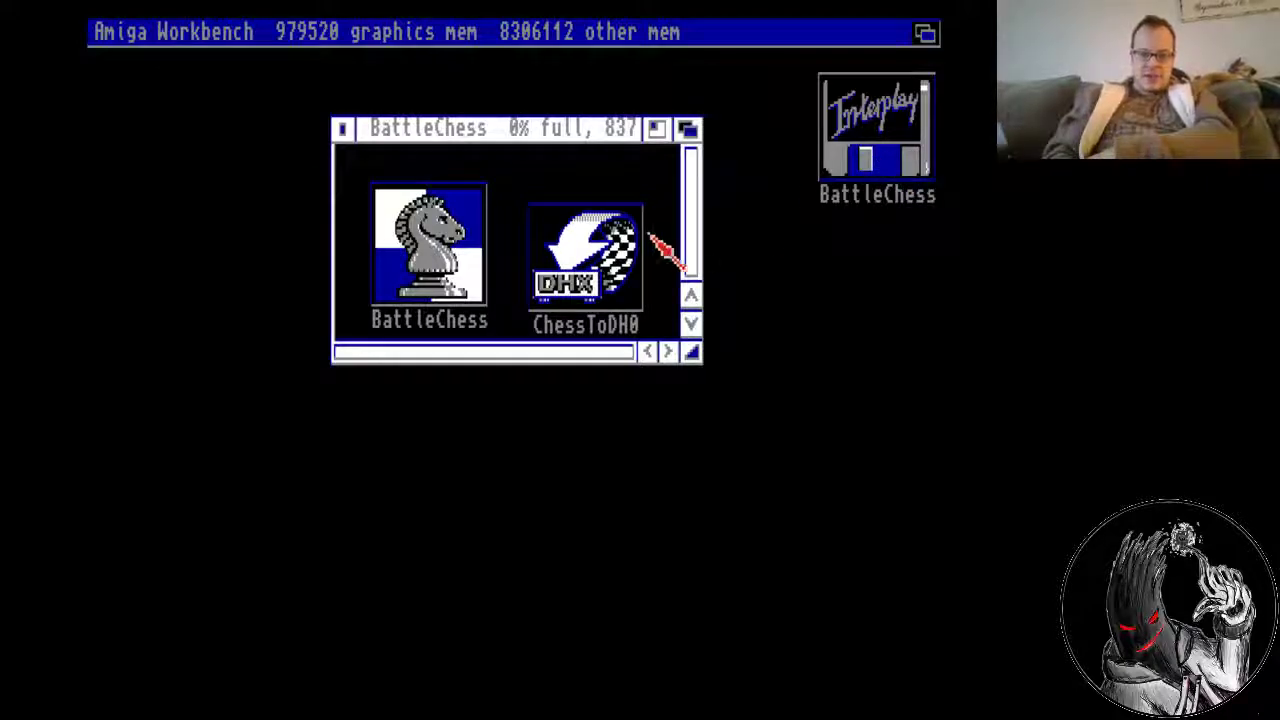
mouse_move(855, 175)
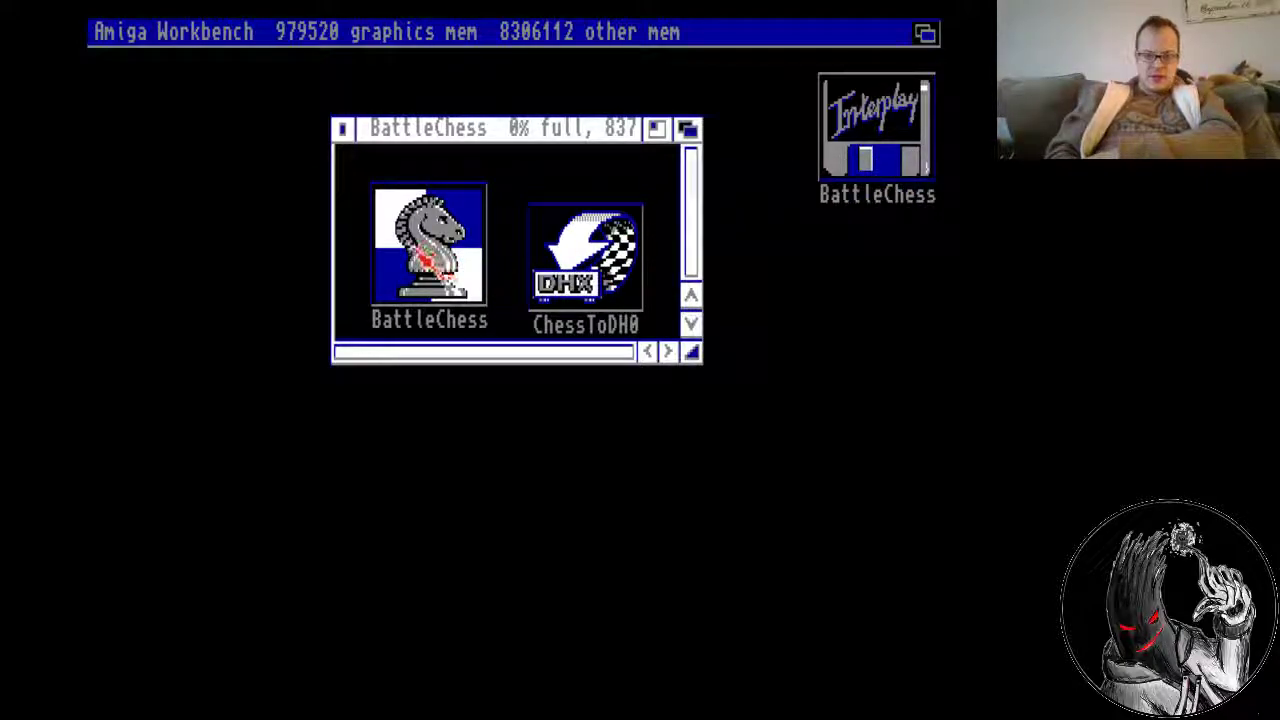
double_click(428, 248)
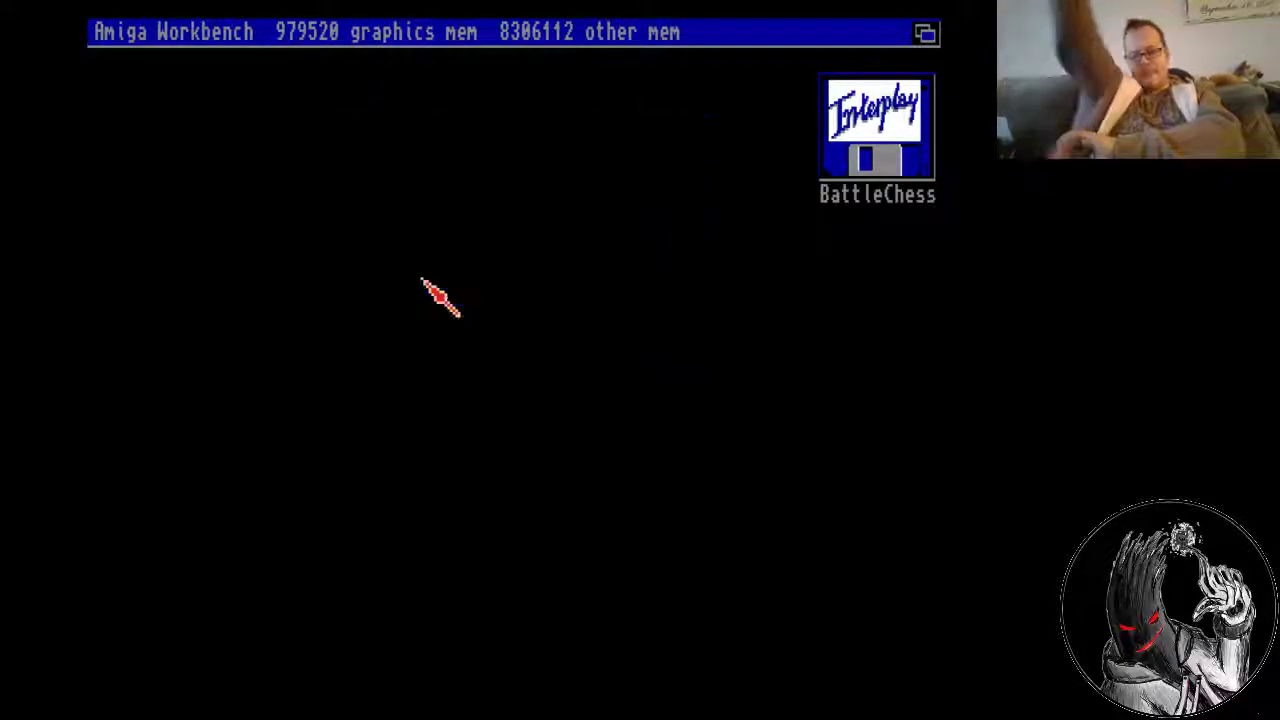
Double-click the BattleChess disk icon and wait for the Interplay title screen.
double_click(873, 125)
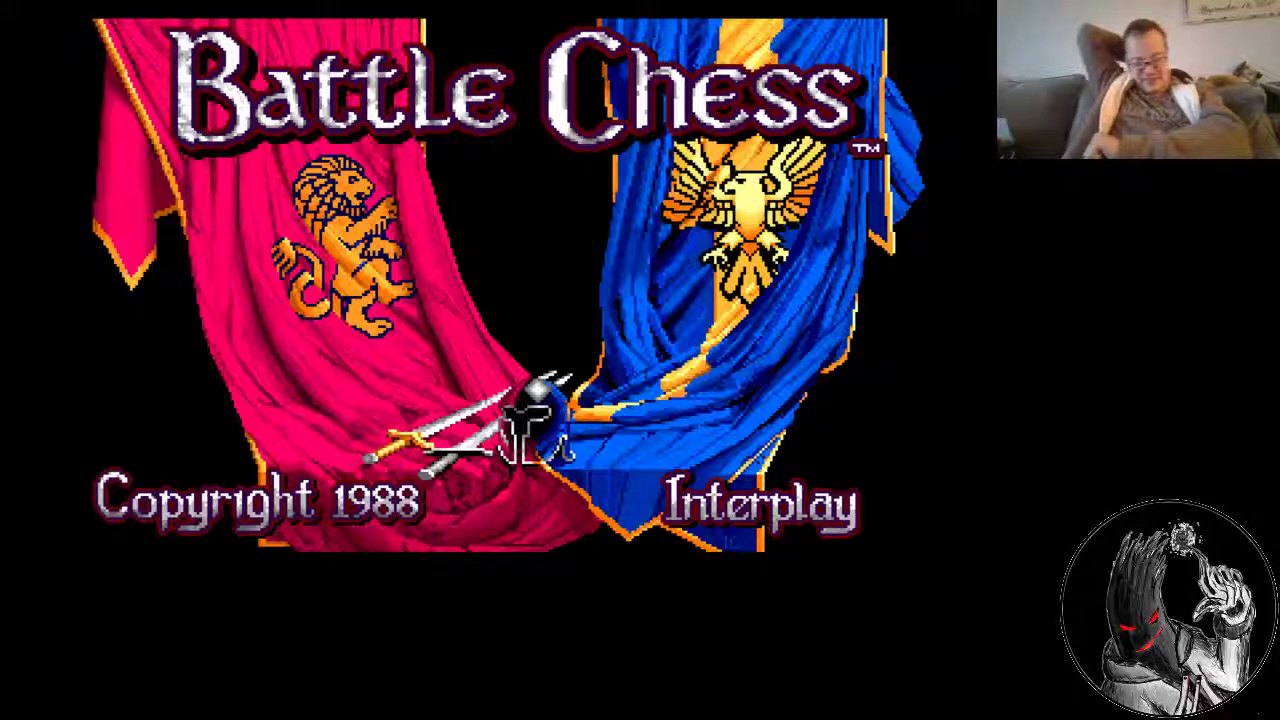